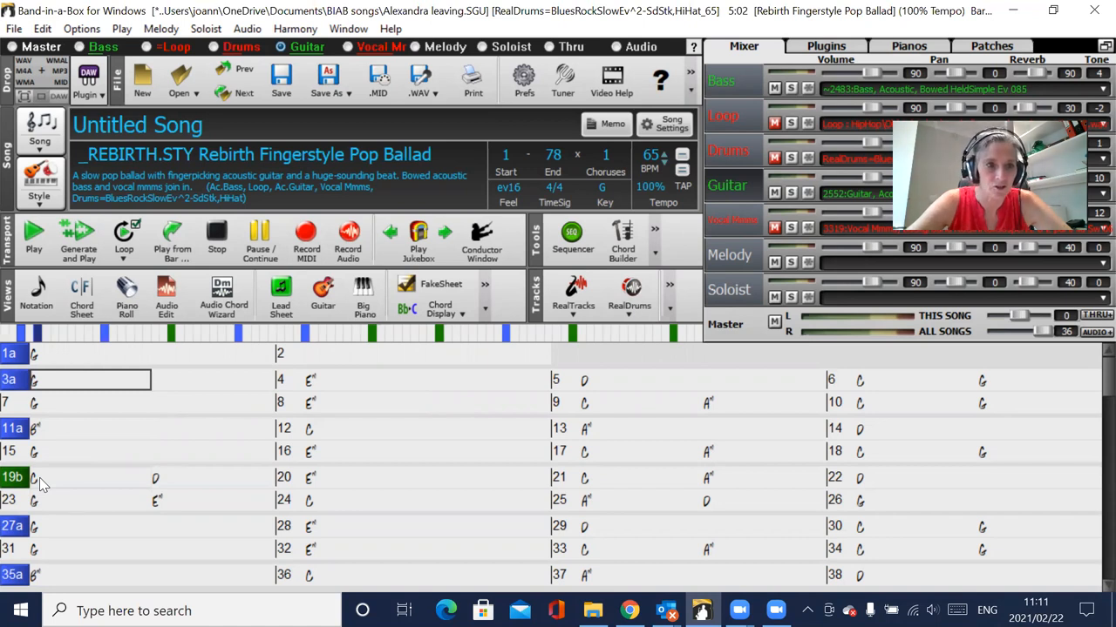
Select bar 19 in the chord sheet and bring up its Edit menu.
left_click(88, 477)
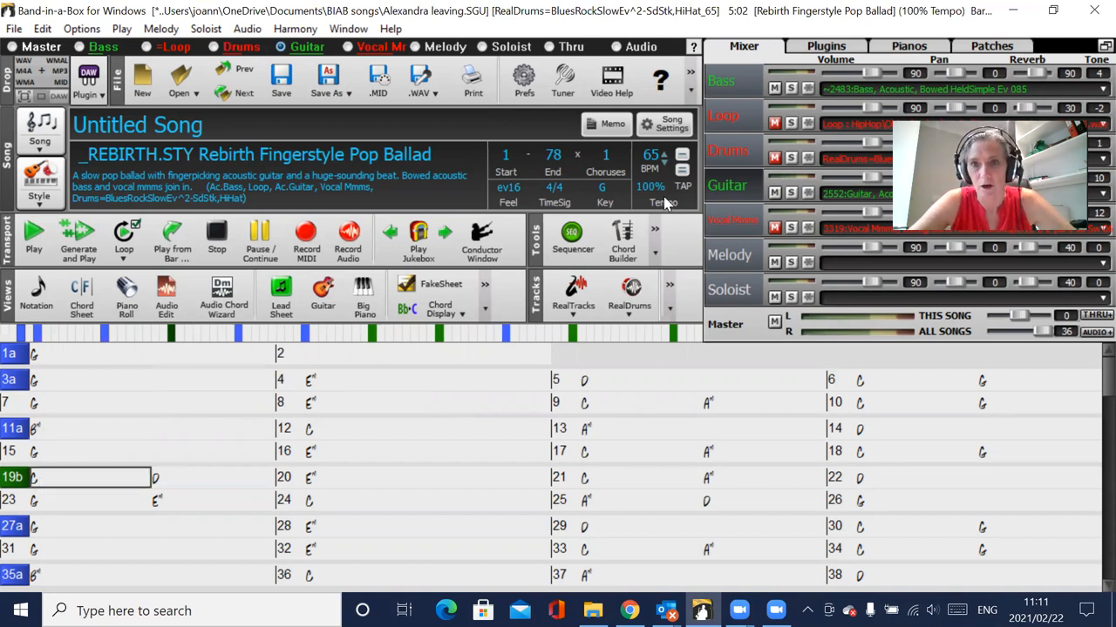
left_click(774, 158)
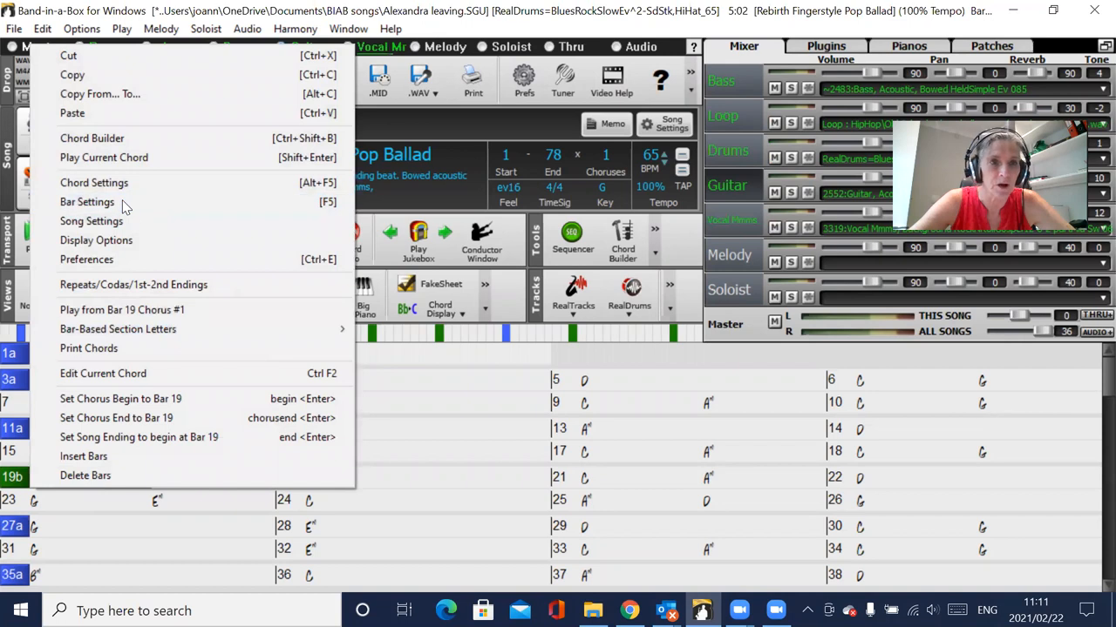
In Bar Settings for bar 19, set guitar volume to change by -127.
left_click(86, 201)
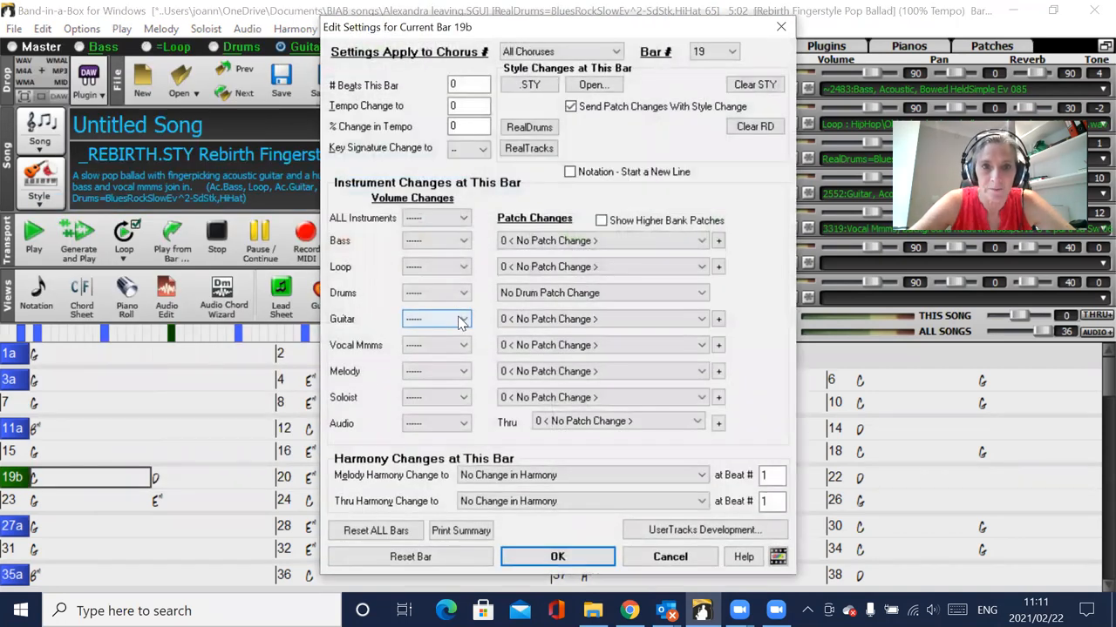
left_click(435, 318)
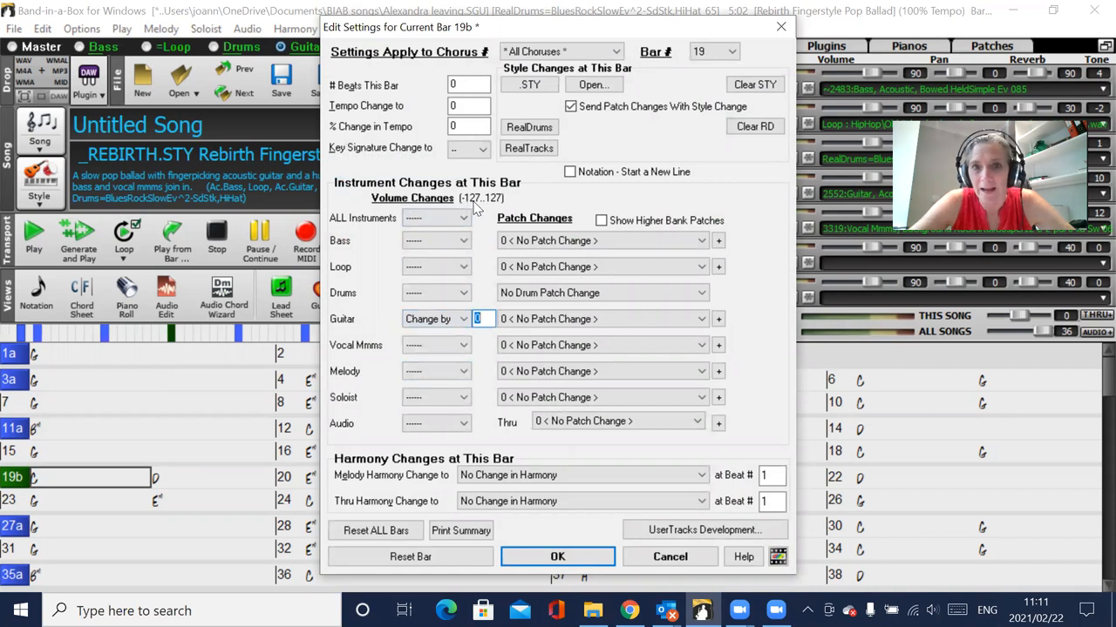
mouse_move(492, 216)
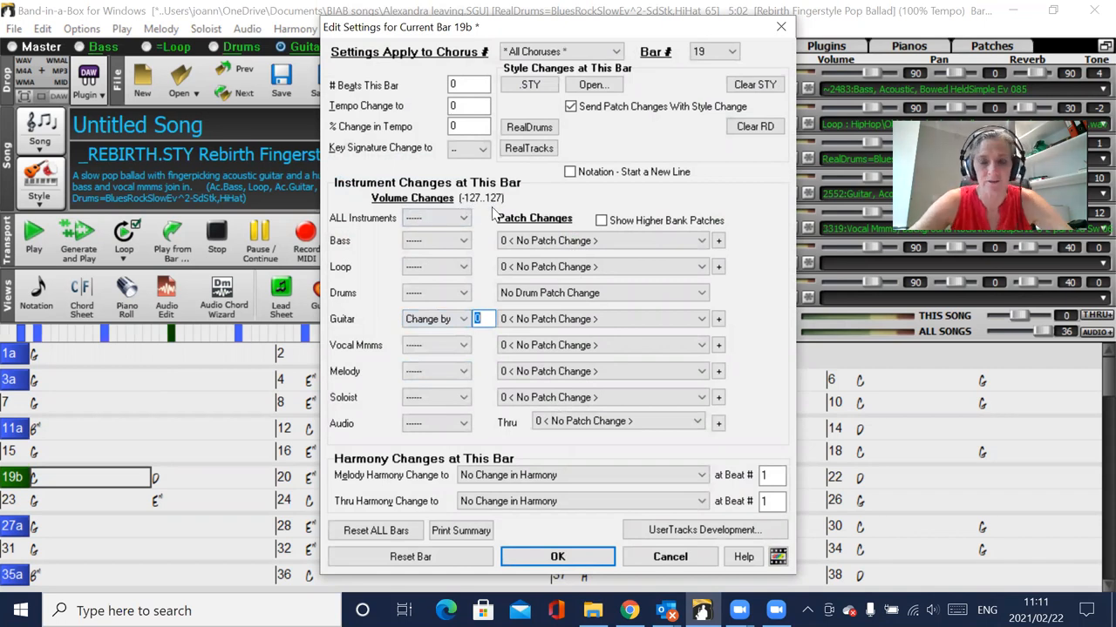
type("-127")
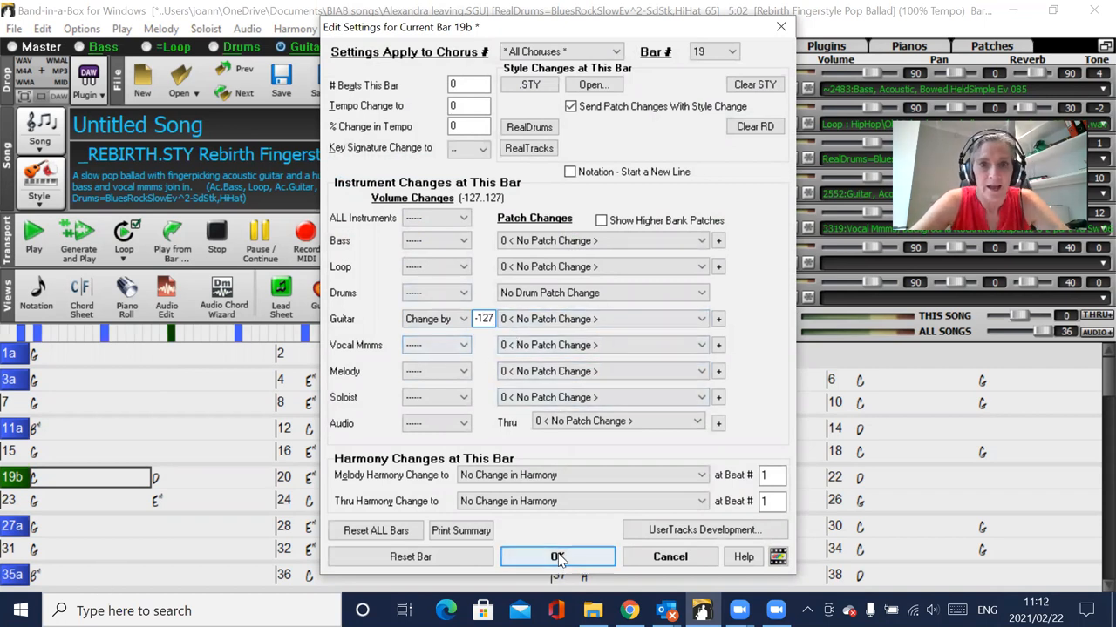
left_click(557, 557)
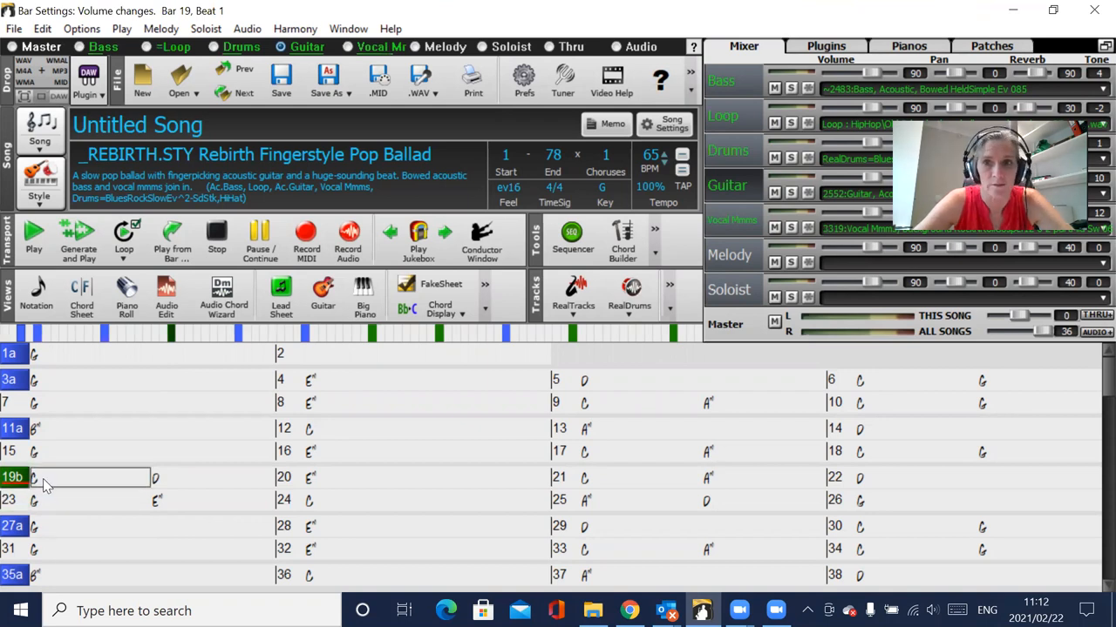
mouse_move(54, 489)
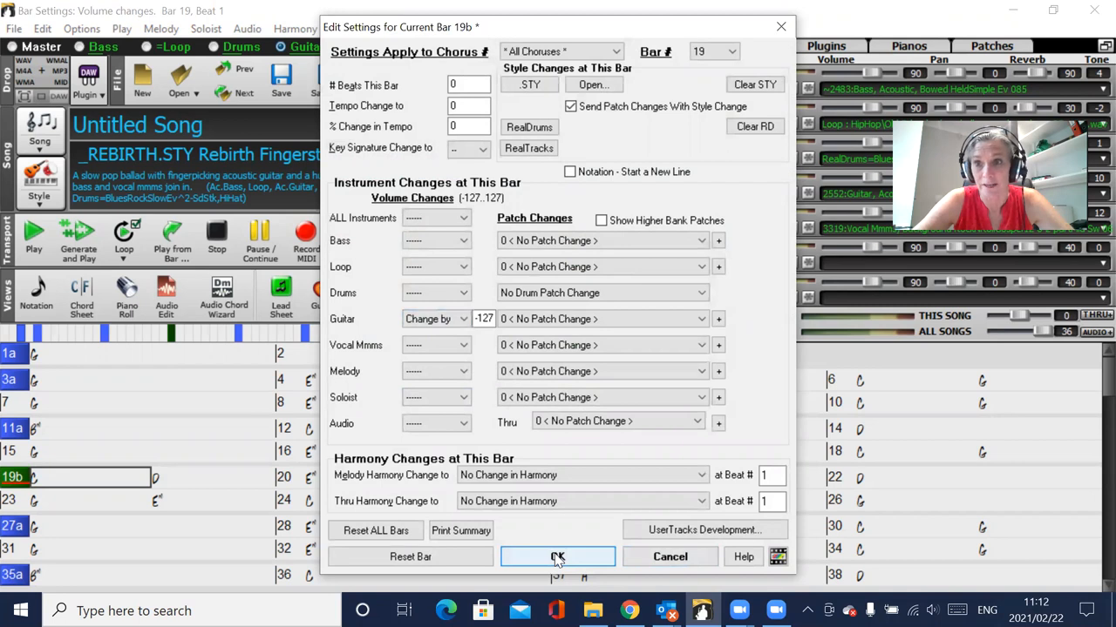
left_click(557, 557)
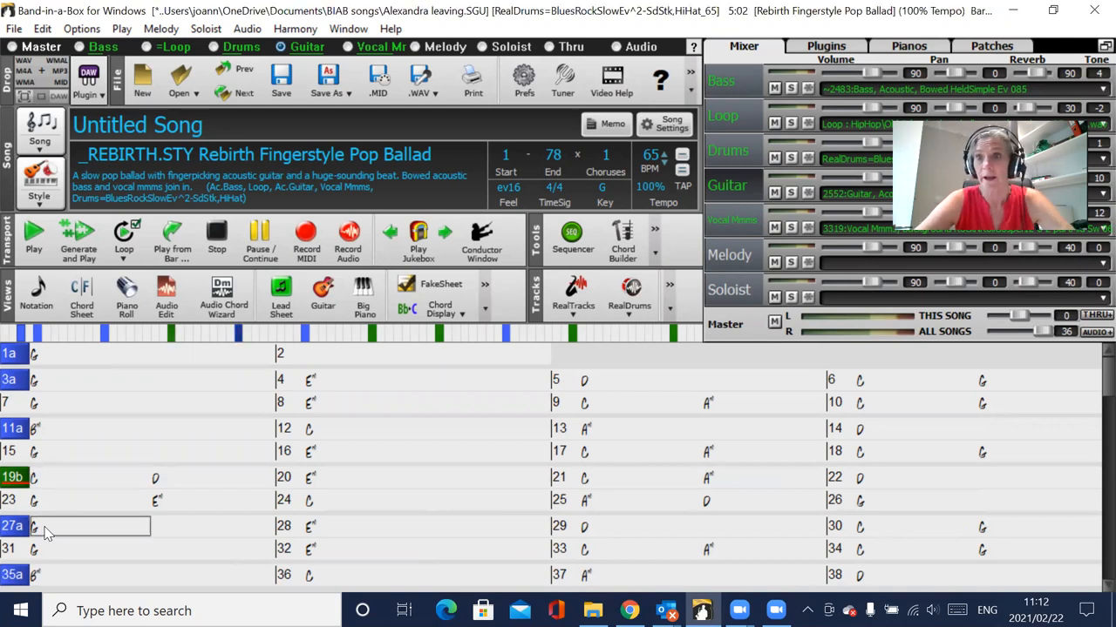
In Bar Settings for bar 27, set guitar volume back to normal.
right_click(48, 526)
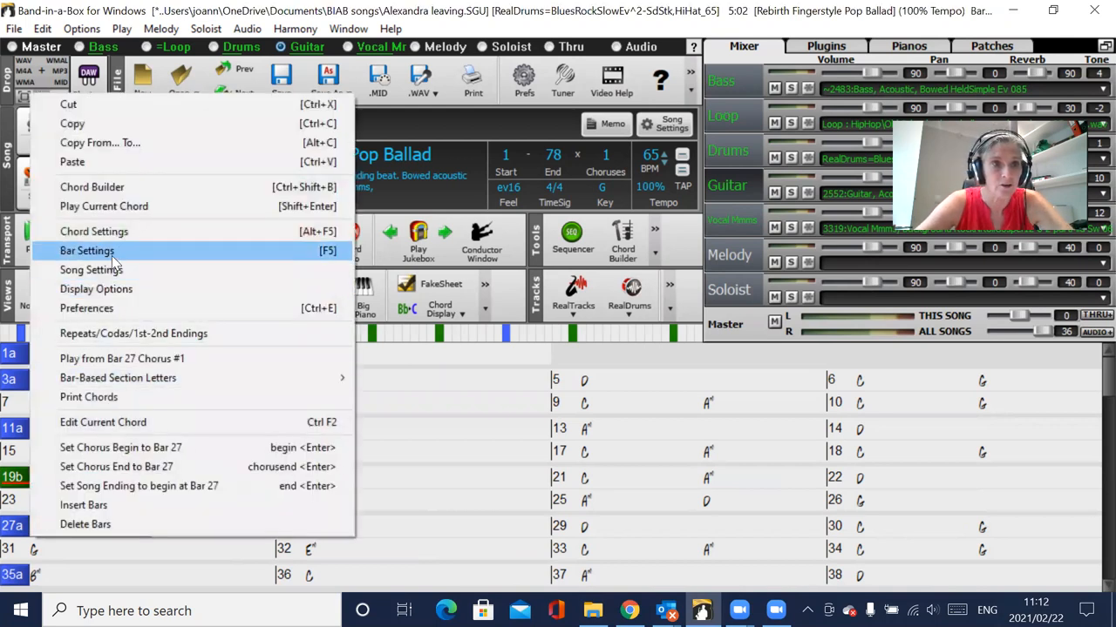
left_click(87, 251)
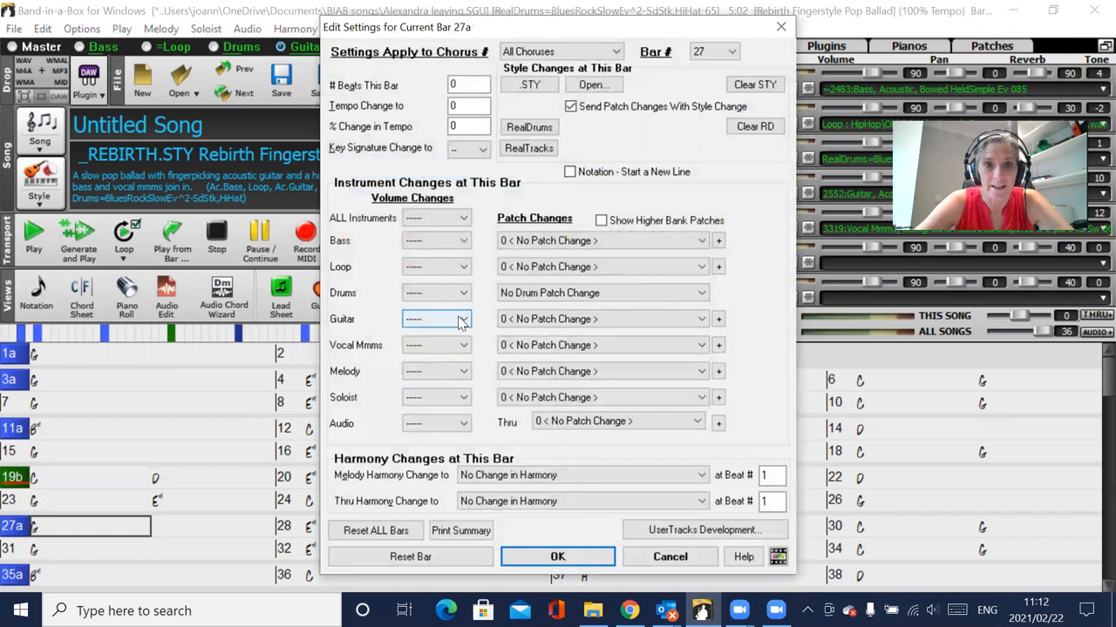
left_click(461, 318)
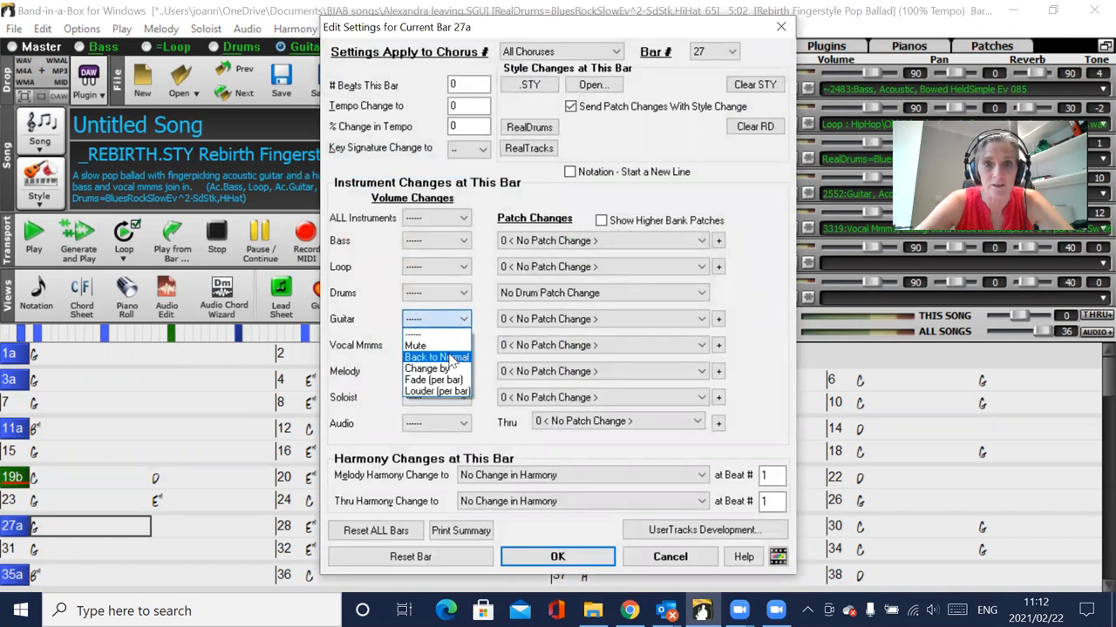
left_click(436, 357)
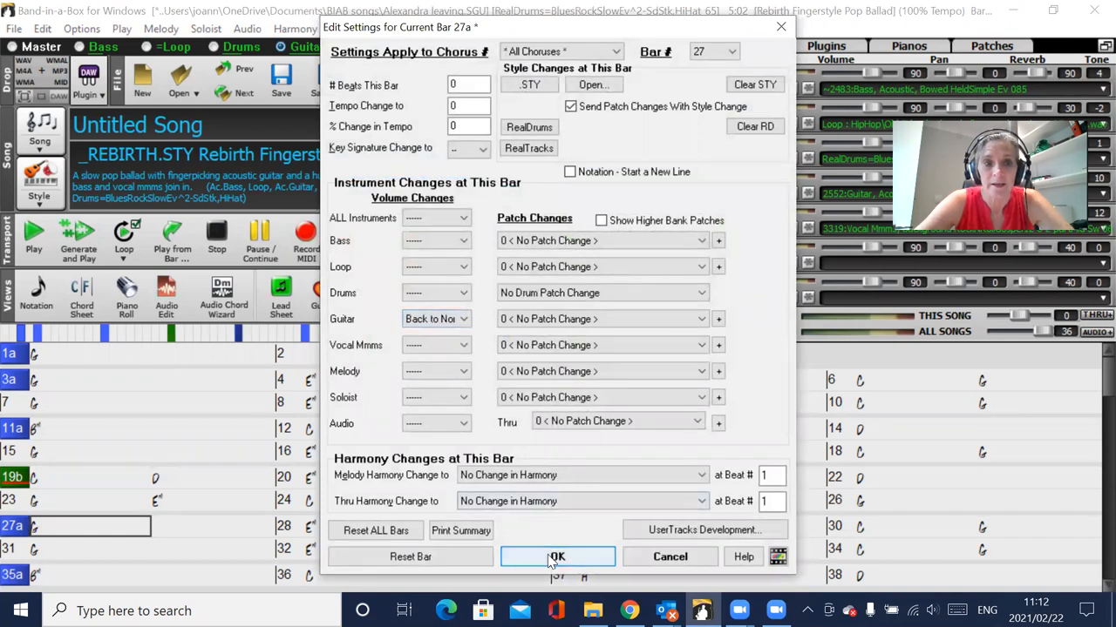
left_click(557, 556)
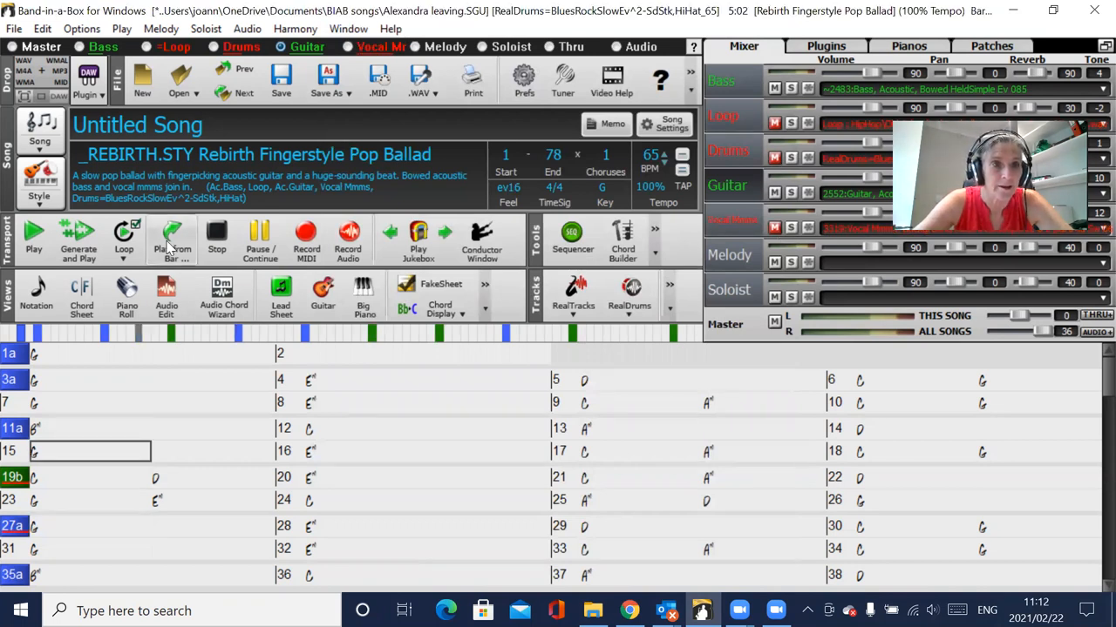
Start playback from bar 15, chorus 1, using Play from Bar.
left_click(34, 235)
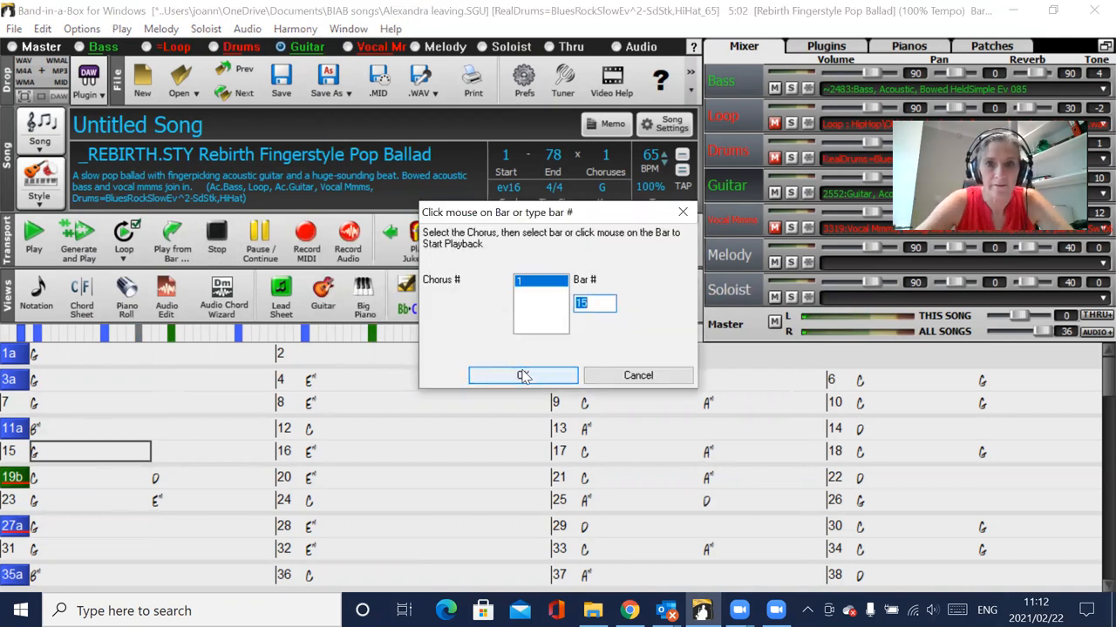
left_click(523, 375)
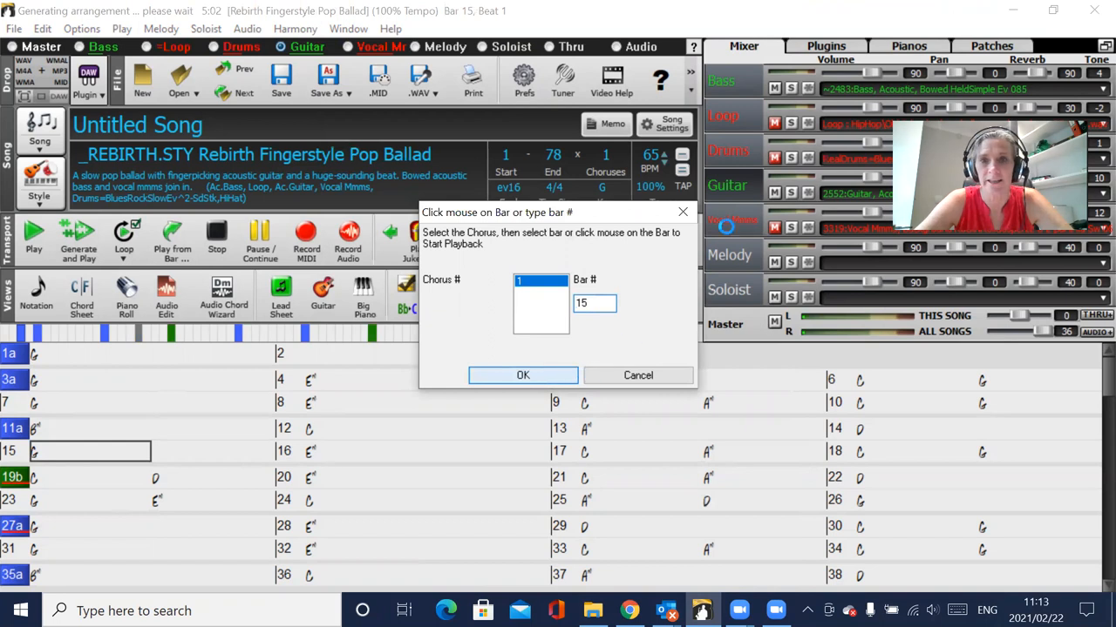
left_click(522, 375)
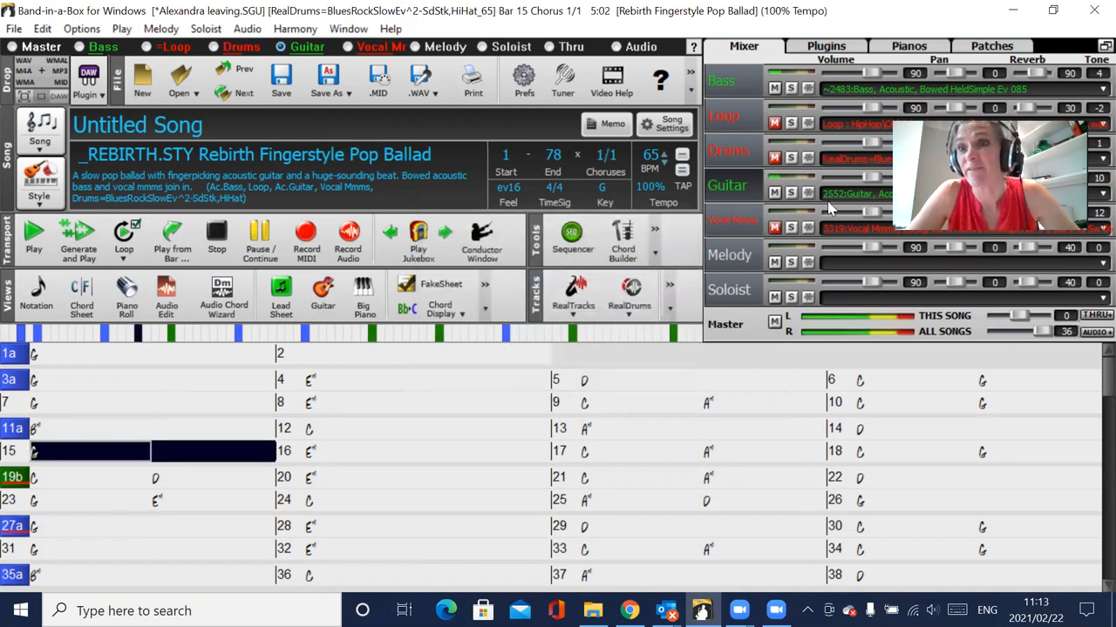